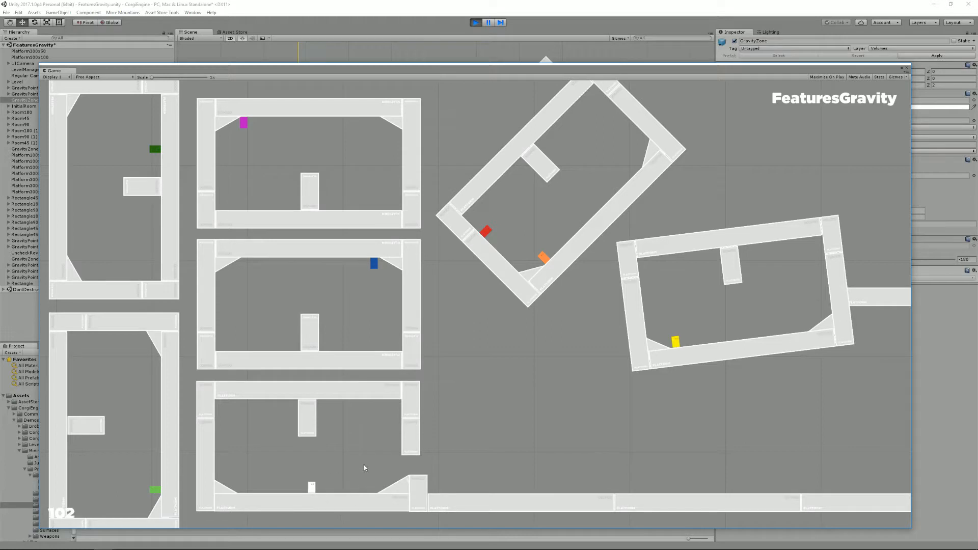
{"action": "mouse_move", "coordinate": [491, 248]}
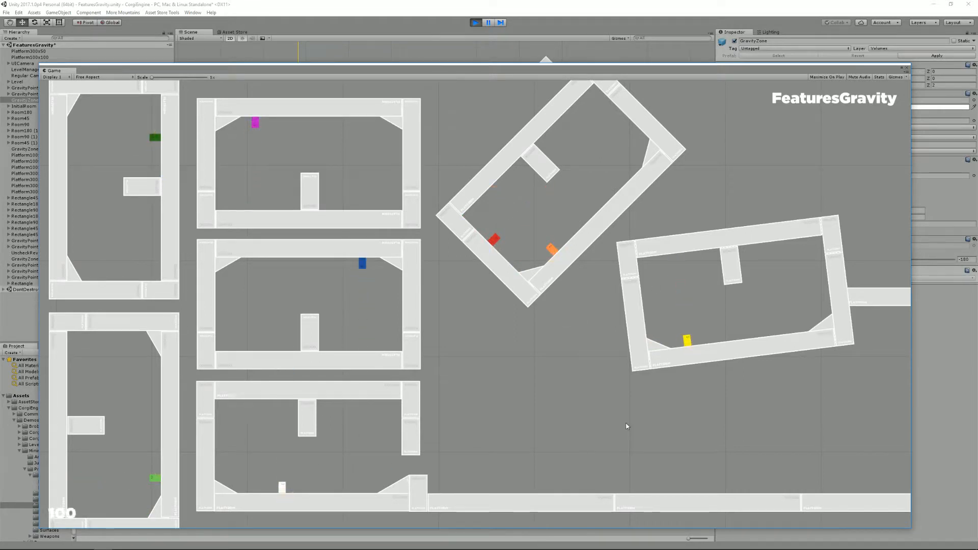
{"action": "mouse_move", "coordinate": [681, 410]}
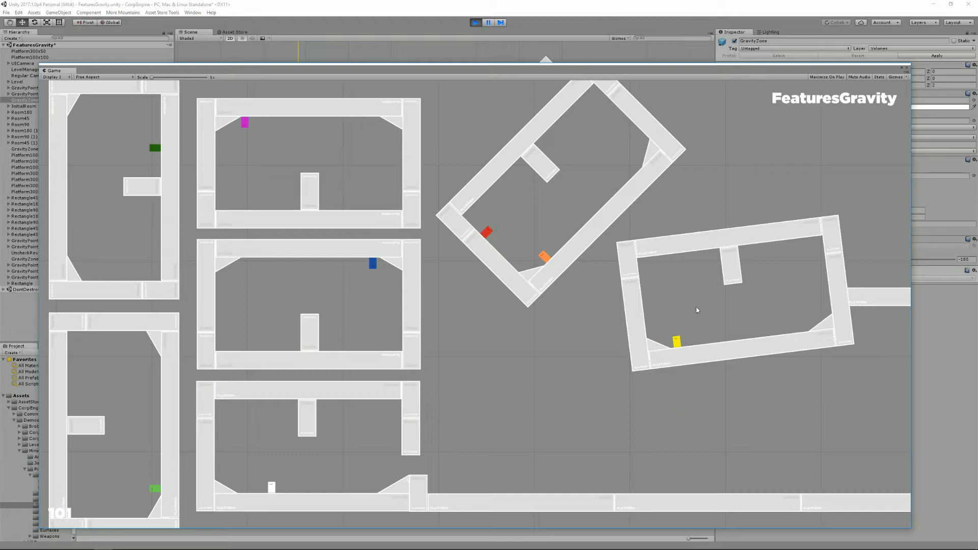
{"action": "mouse_move", "coordinate": [464, 230]}
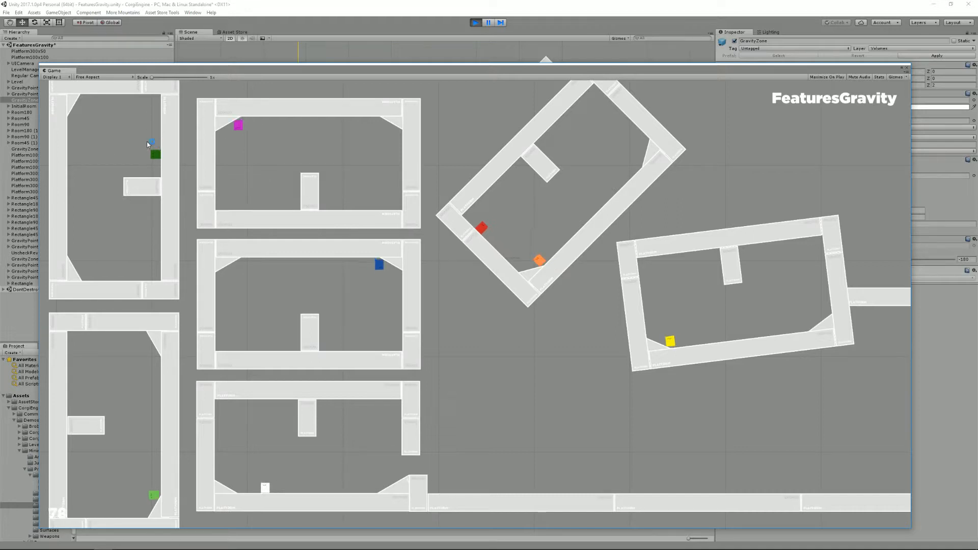
- Stop the running gravity demo and select the Rectangle character to inspect its Character Gravity
{"action": "left_click", "coordinate": [499, 23]}
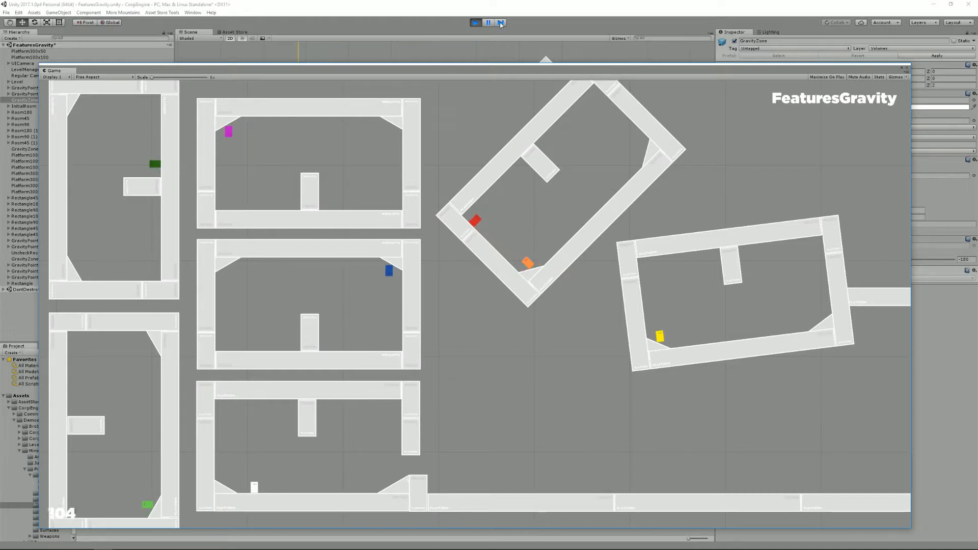
{"action": "left_click", "coordinate": [499, 22]}
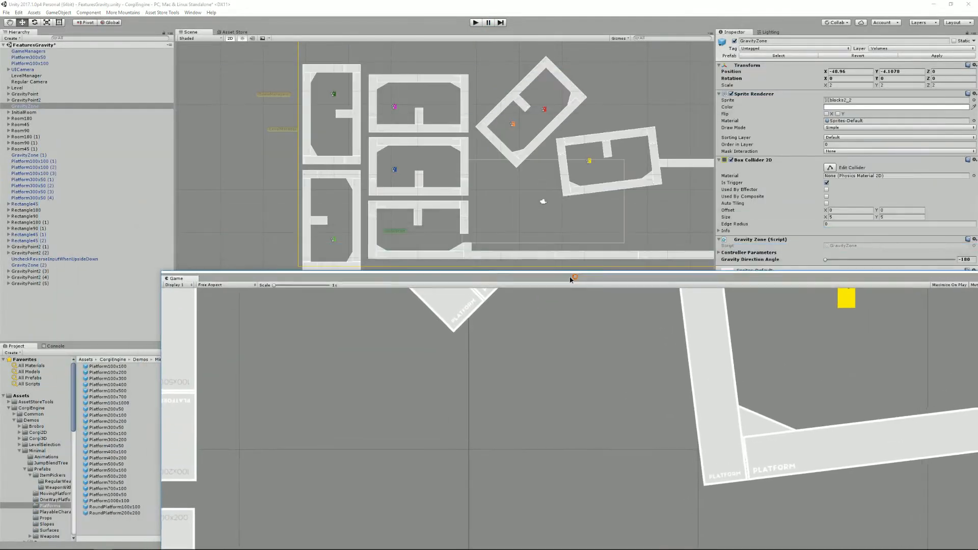
{"action": "left_click", "coordinate": [26, 227]}
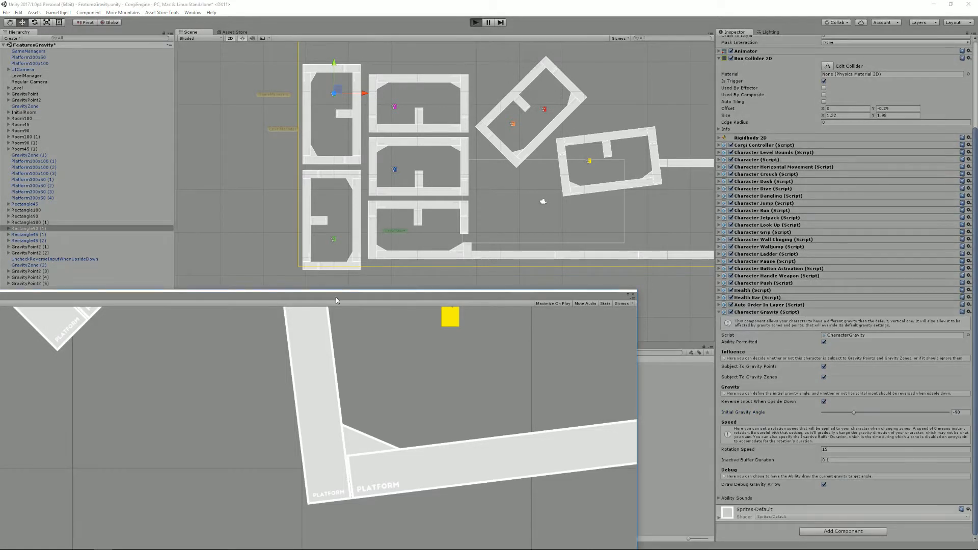
{"action": "left_click", "coordinate": [473, 23]}
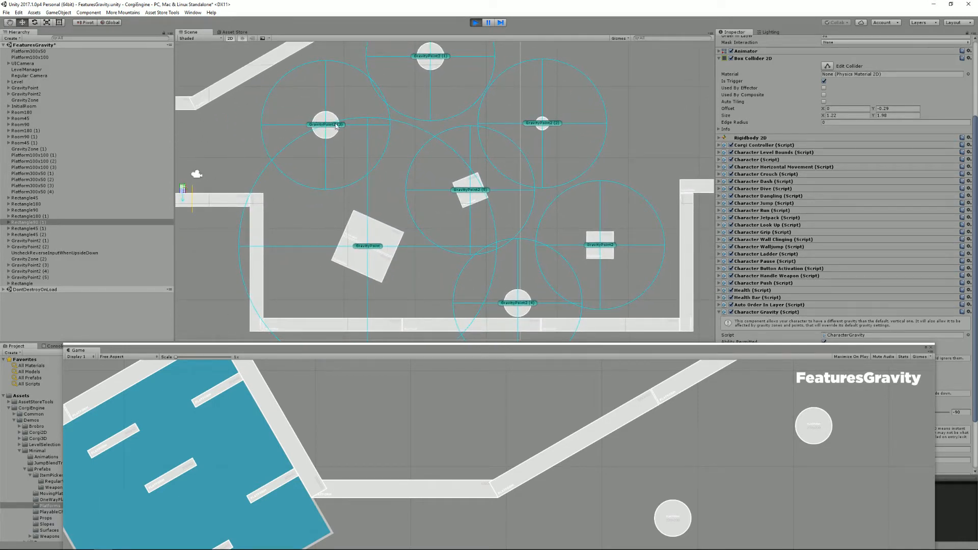
- Select GravityPoint2 (3) in the Scene view to see its Distance Of Effect
{"action": "left_click", "coordinate": [323, 124]}
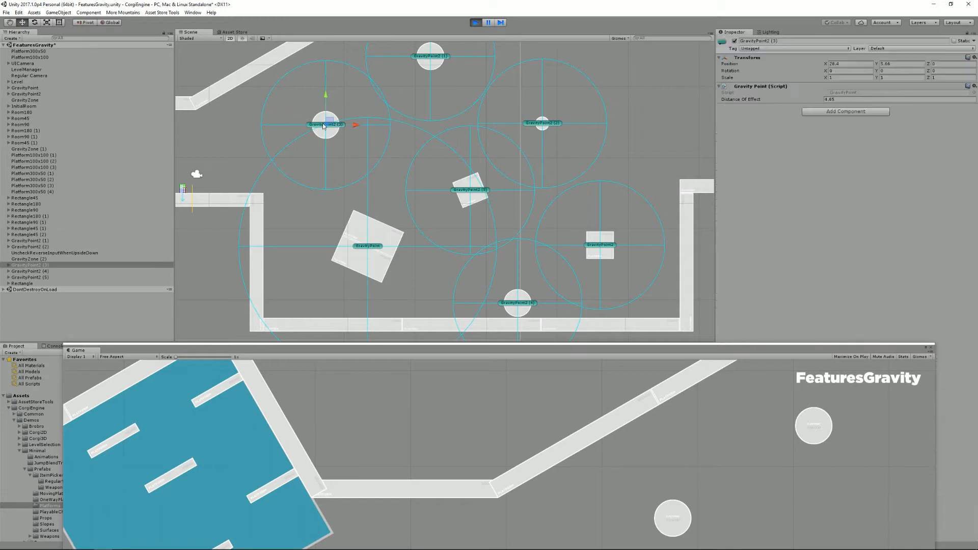
{"action": "mouse_move", "coordinate": [797, 95]}
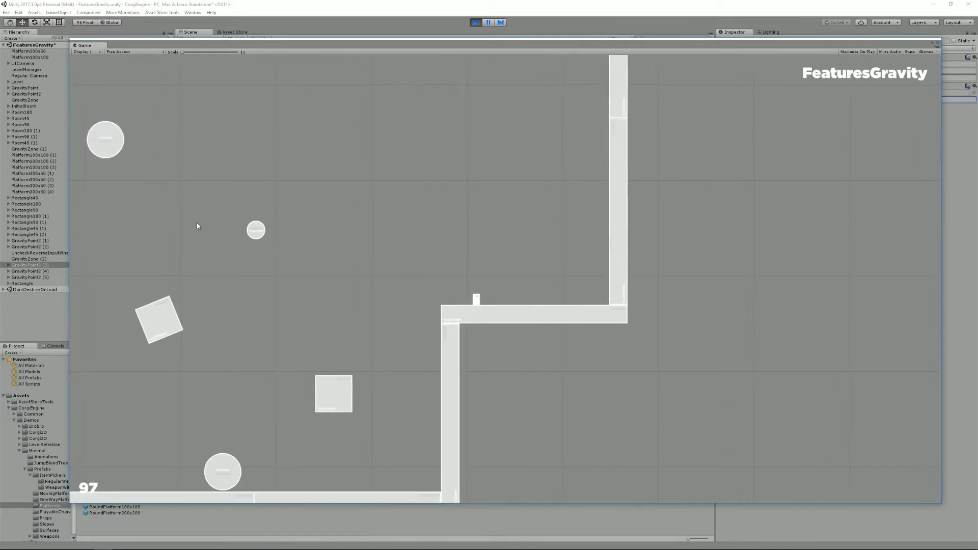
- Stop Play mode and return from the maximized Game view
{"action": "left_click", "coordinate": [476, 22]}
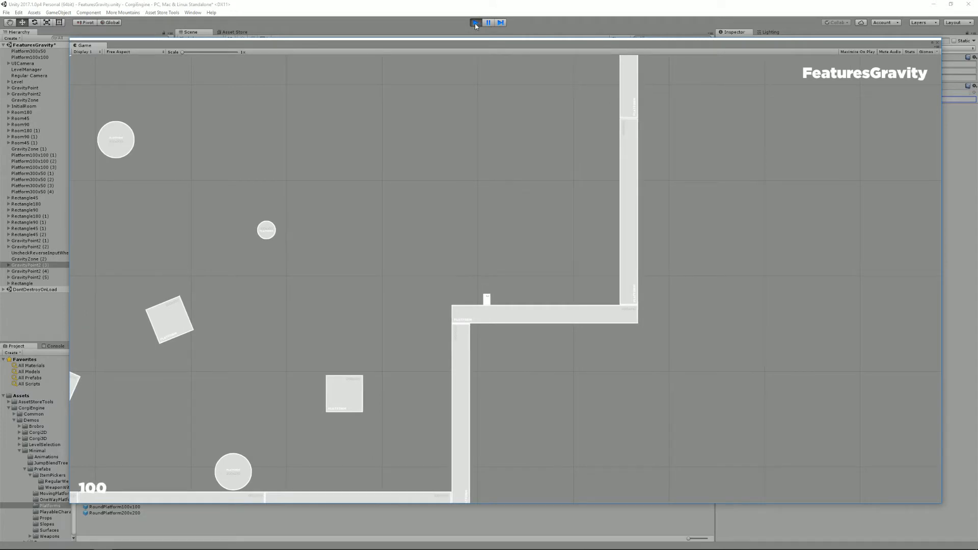
{"action": "left_click", "coordinate": [475, 22]}
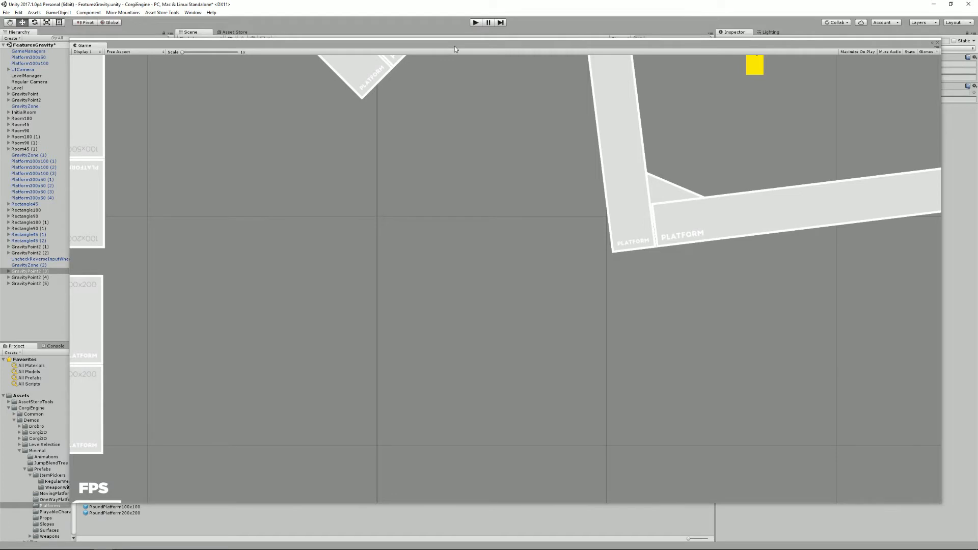
{"action": "left_click", "coordinate": [193, 31]}
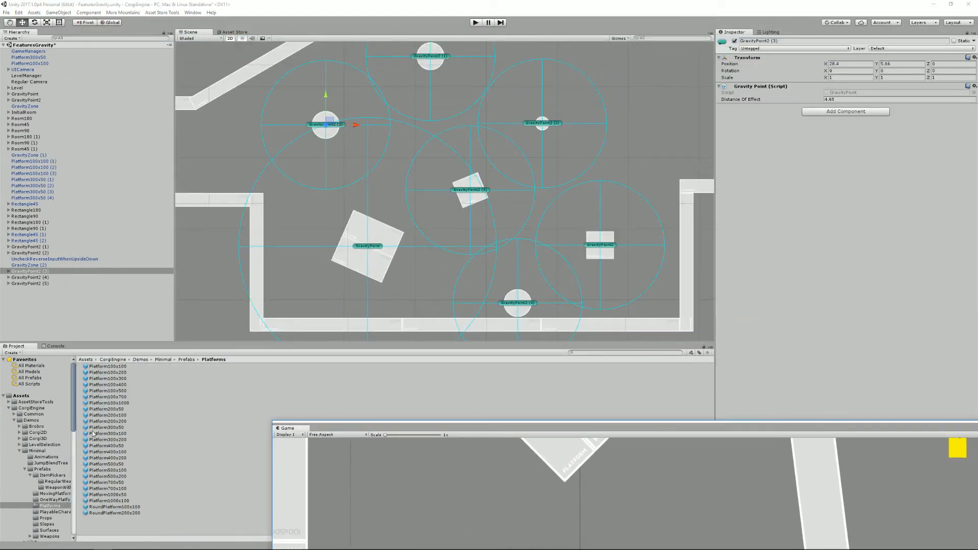
- Open FeaturesPlatforms from the Minimal folder, choosing Don't Save for FeaturesGravity
{"action": "left_click", "coordinate": [37, 451]}
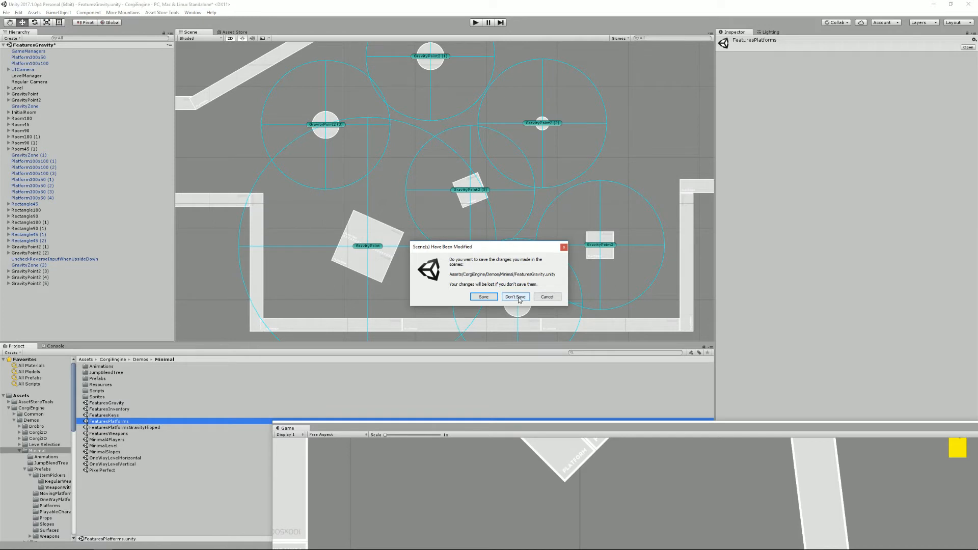
{"action": "left_click", "coordinate": [515, 296]}
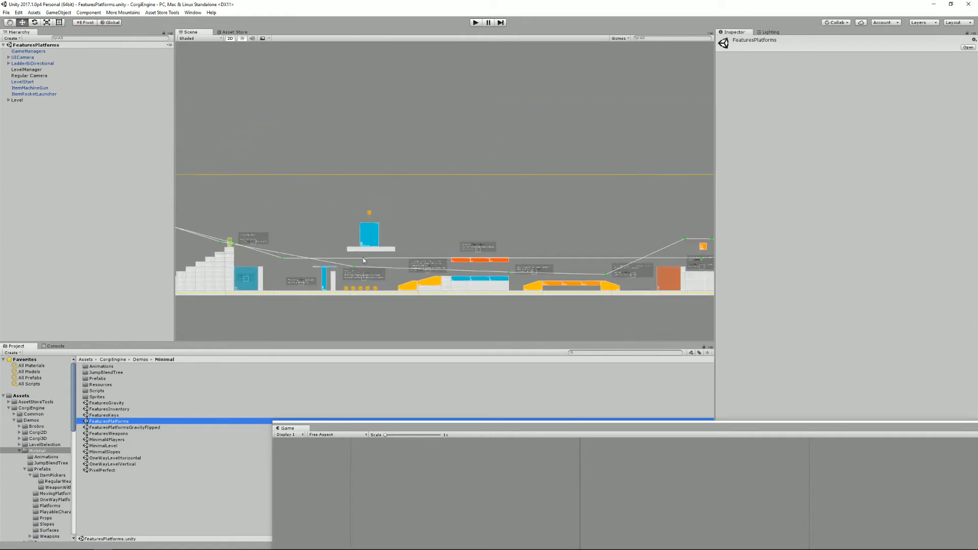
- Open the FeaturesPlatformsGravityFlipped scene from the Project window
{"action": "left_click", "coordinate": [125, 427]}
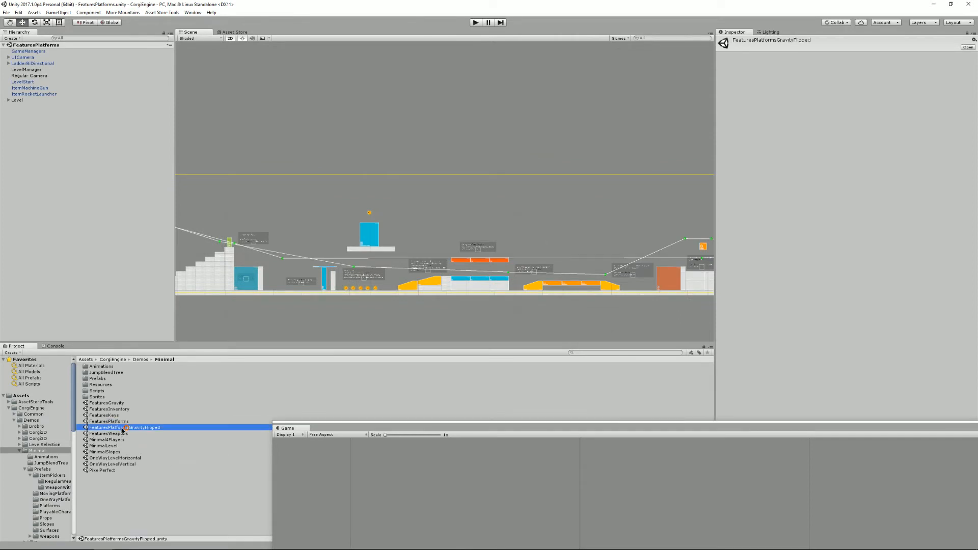
{"action": "double_click", "coordinate": [112, 427]}
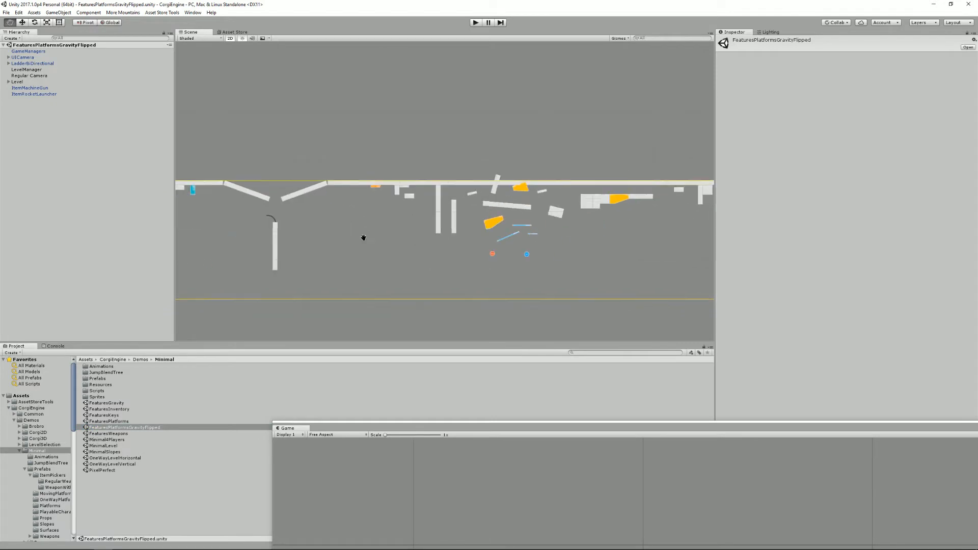
- Start the flipped-gravity demo in play mode
{"action": "left_click", "coordinate": [475, 23]}
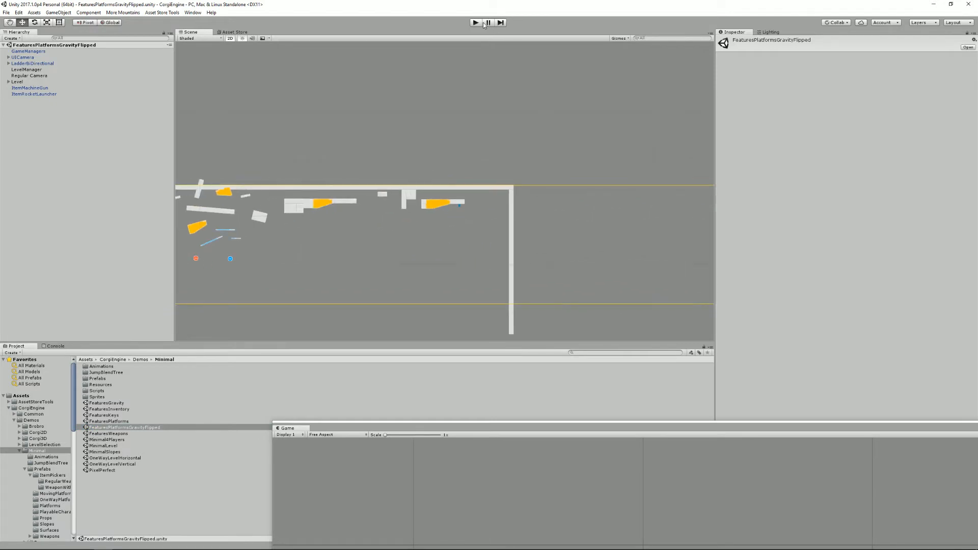
{"action": "left_click", "coordinate": [475, 23]}
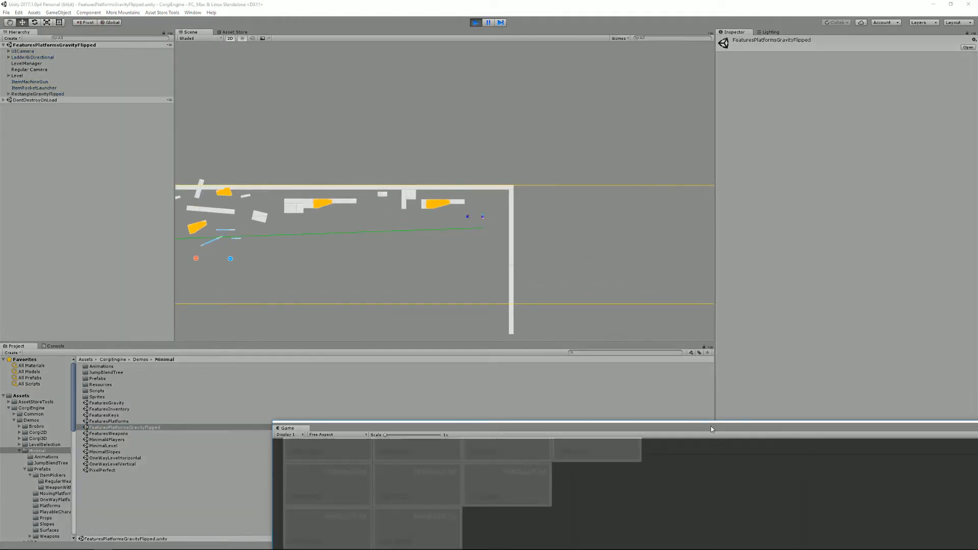
{"action": "left_click", "coordinate": [476, 23]}
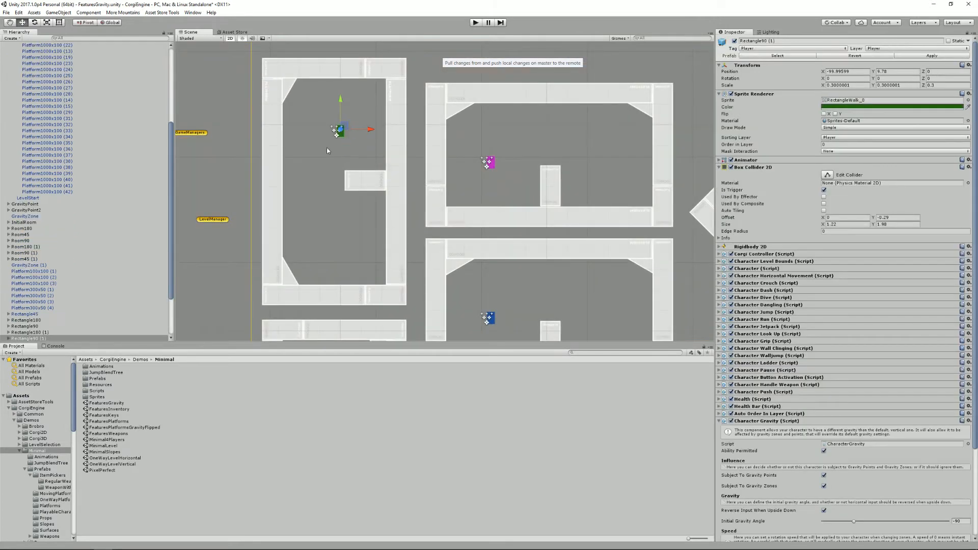
- Scroll the Inspector down to the Character Gravity (Script) component
{"action": "scroll", "scroll_direction": "down", "scroll_amount": 3}
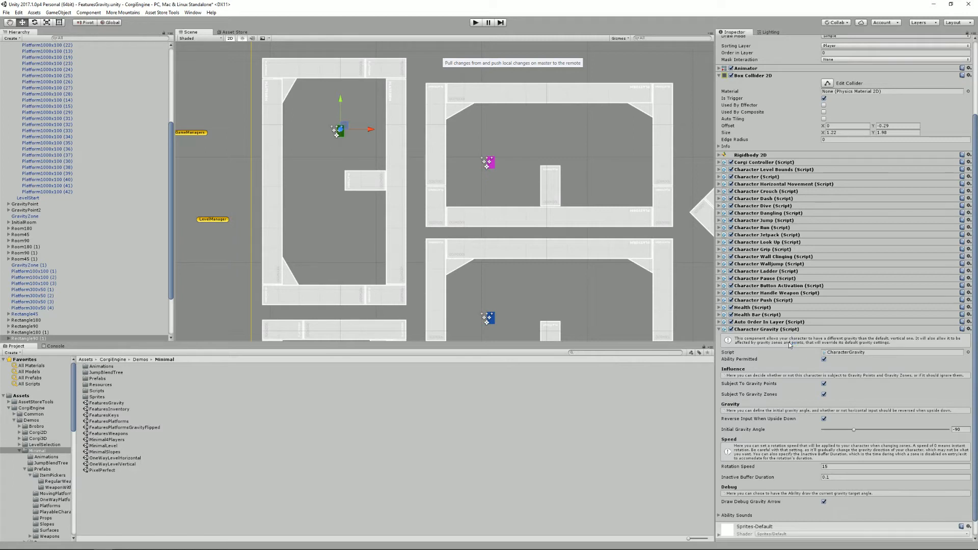
{"action": "scroll", "scroll_direction": "down", "scroll_amount": 3}
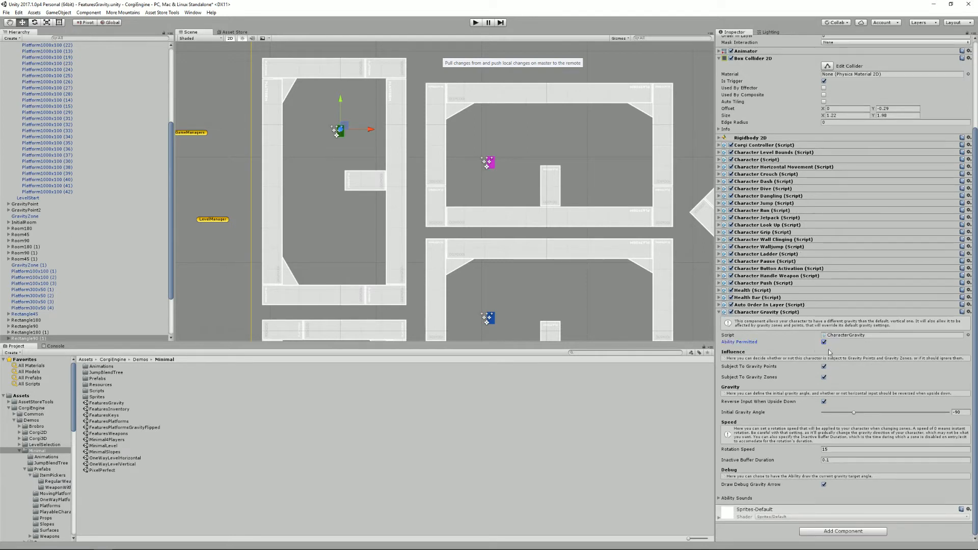
{"action": "left_click", "coordinate": [823, 366]}
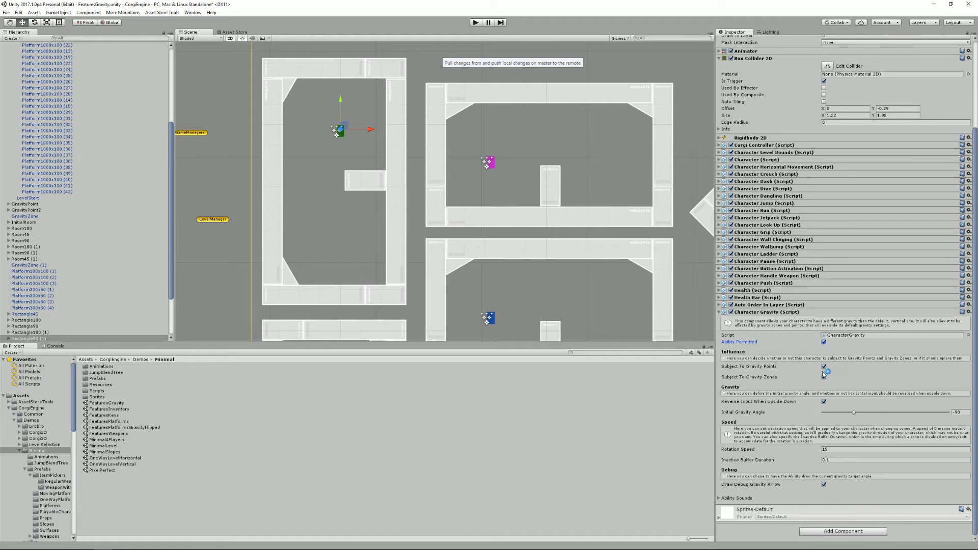
{"action": "left_click", "coordinate": [824, 367]}
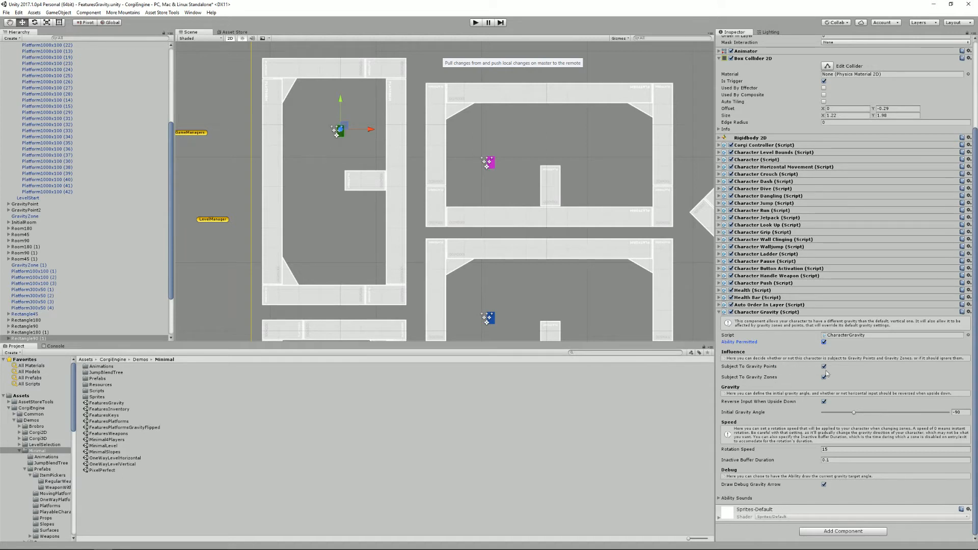
{"action": "left_click", "coordinate": [824, 376]}
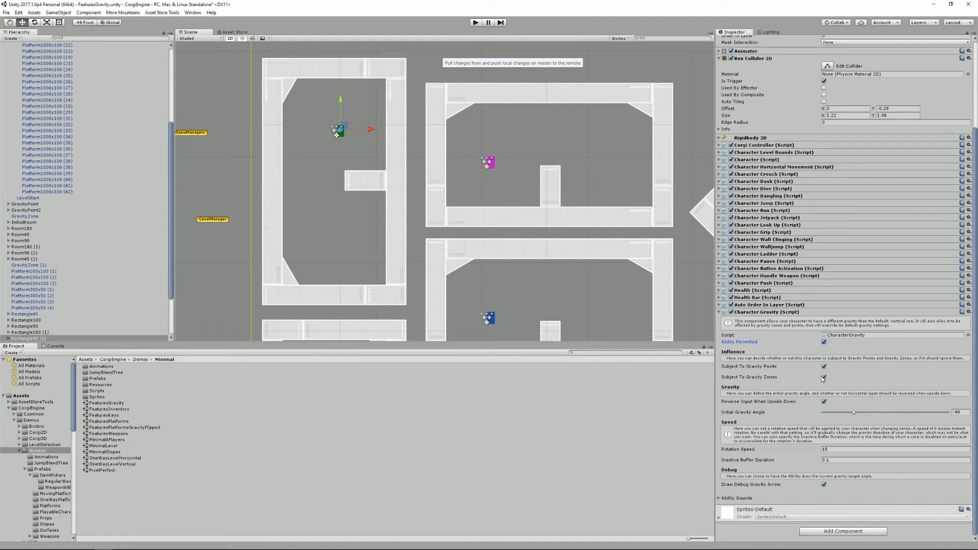
{"action": "left_click", "coordinate": [823, 377]}
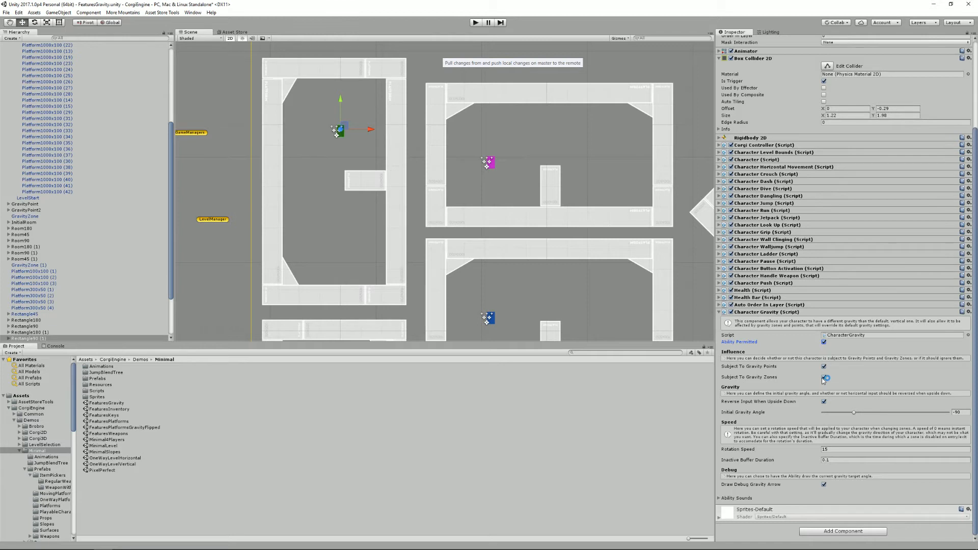
{"action": "left_click", "coordinate": [824, 366]}
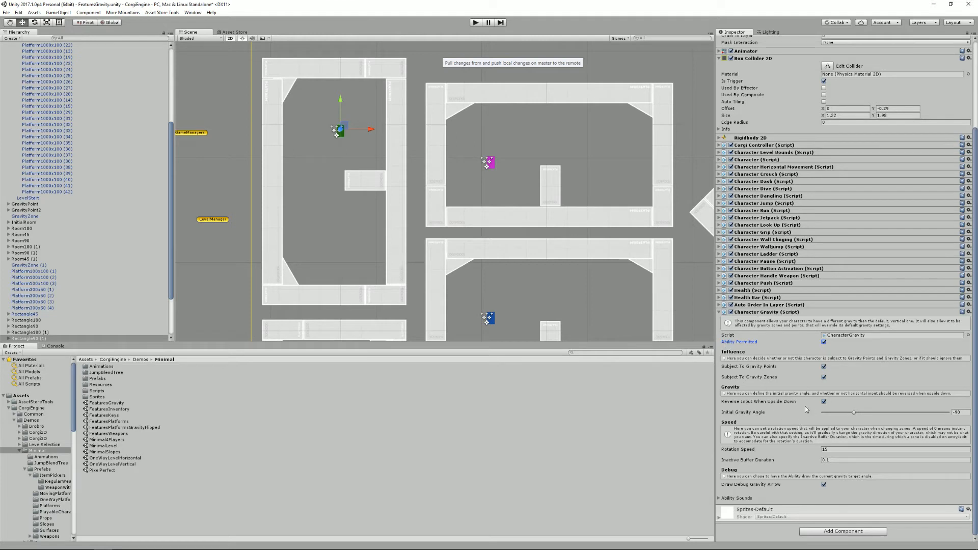
- Set the character's Initial Gravity Angle slider to 49
{"action": "left_click", "coordinate": [824, 401]}
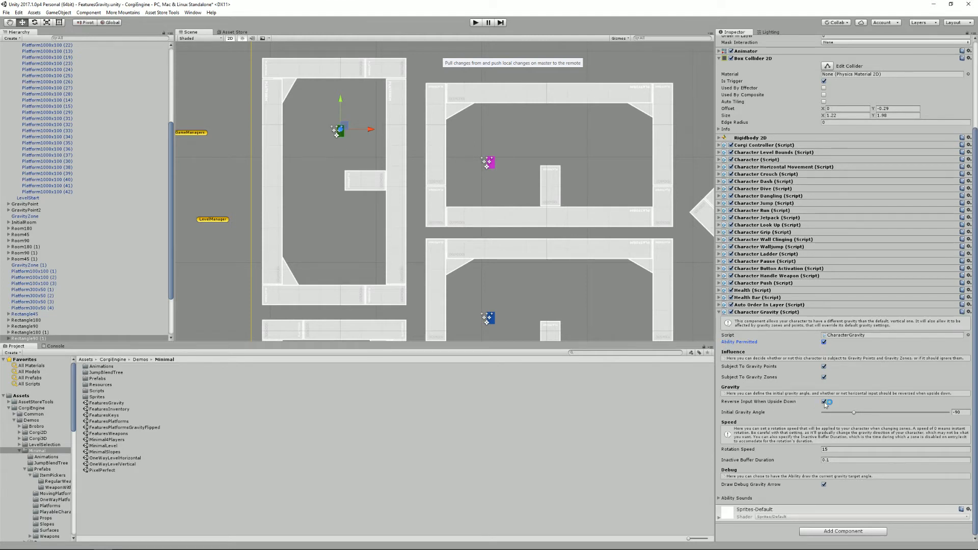
{"action": "left_click", "coordinate": [824, 403]}
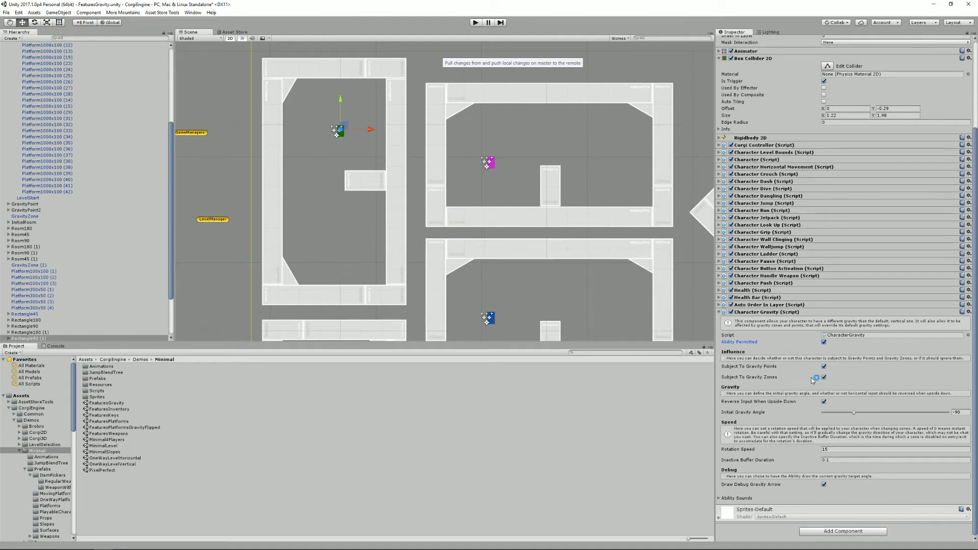
{"action": "left_click", "coordinate": [823, 376]}
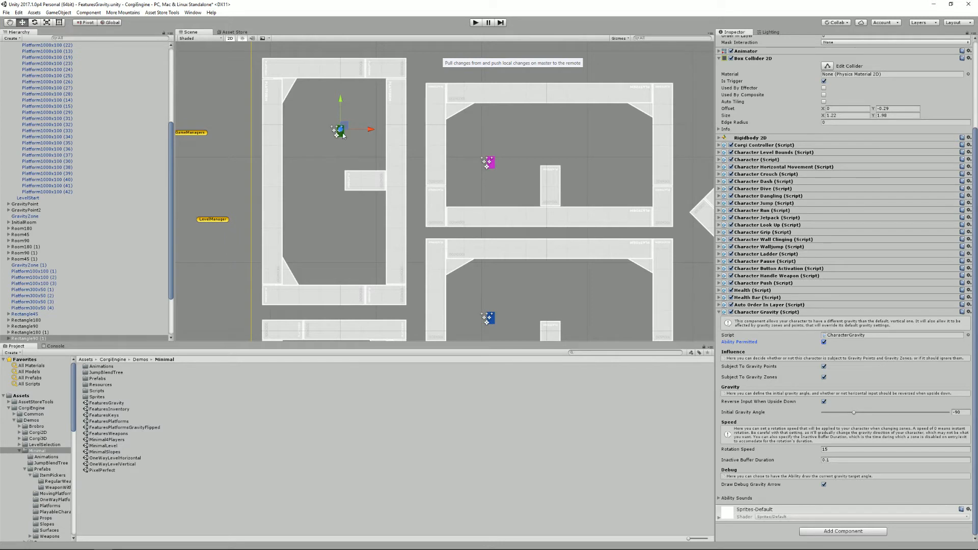
- Run the level in play mode to test the new gravity angle
{"action": "left_click", "coordinate": [475, 23]}
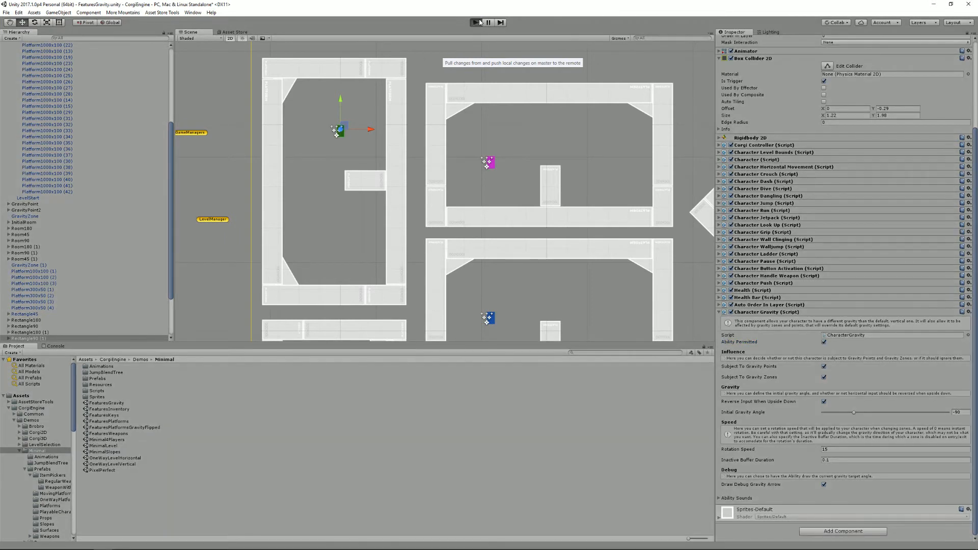
{"action": "left_click", "coordinate": [478, 22]}
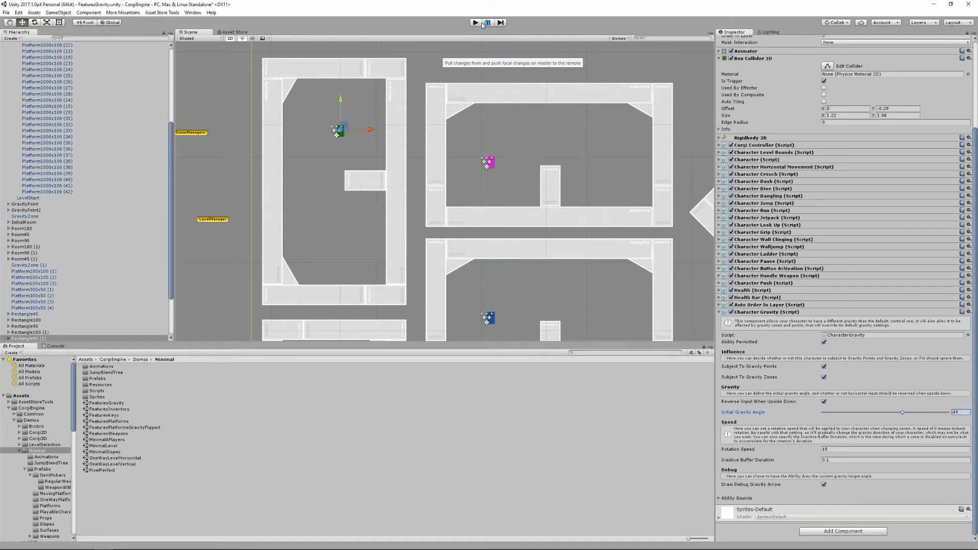
{"action": "left_click", "coordinate": [473, 23]}
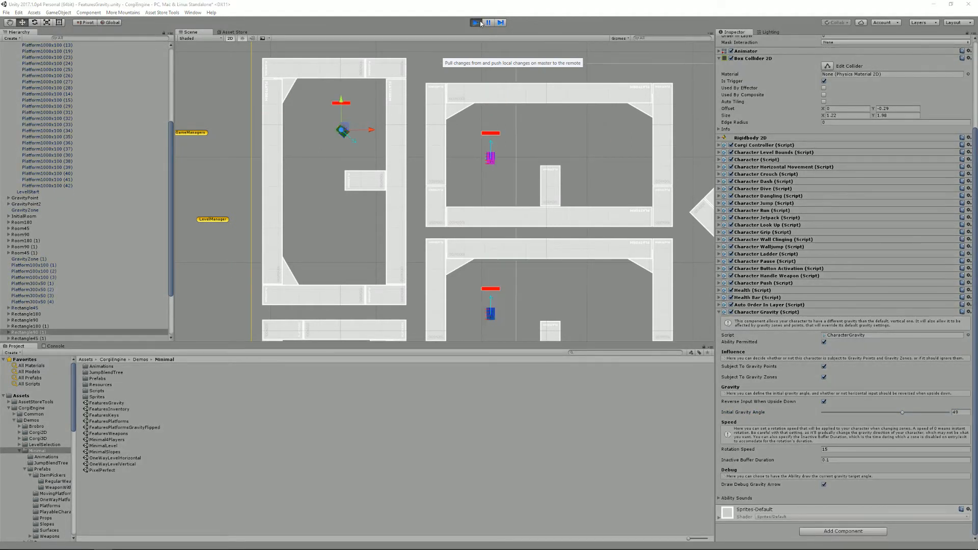
{"action": "left_click", "coordinate": [487, 22]}
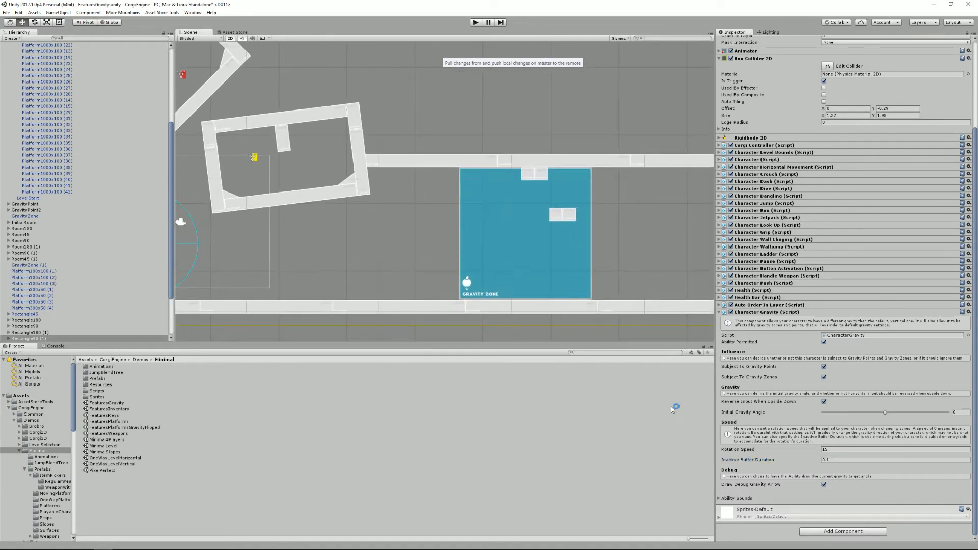
{"action": "mouse_move", "coordinate": [618, 326]}
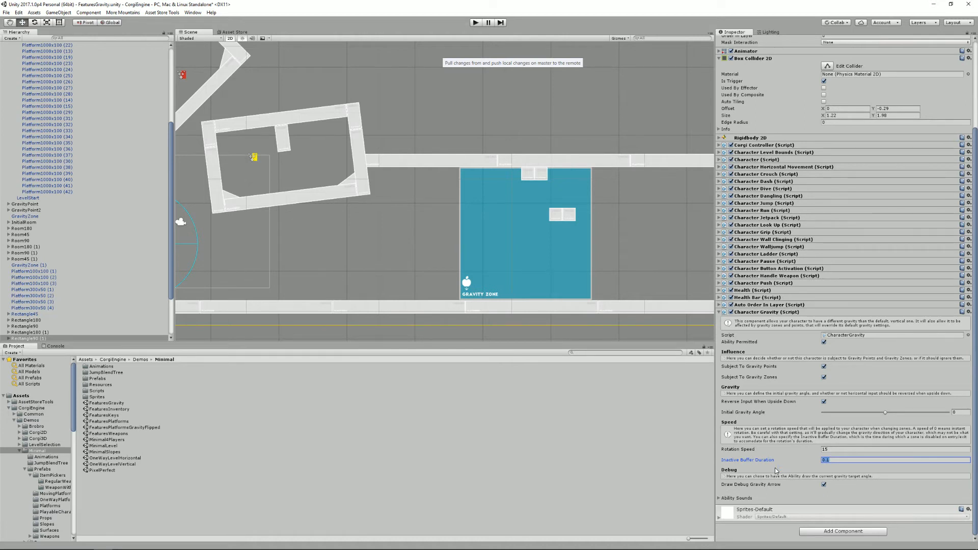
{"action": "mouse_move", "coordinate": [515, 241]}
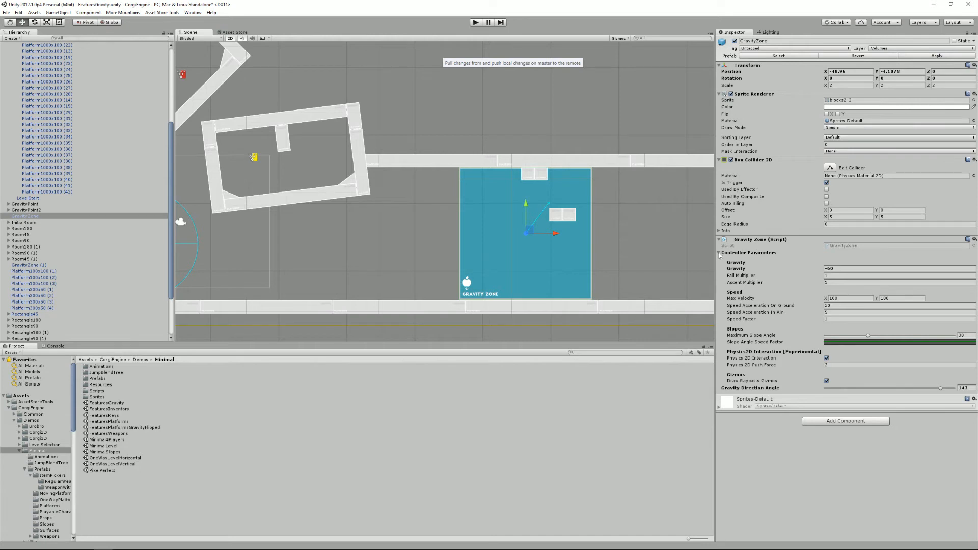
- Toggle the zone's Controller Parameters and set Gravity Direction Angle to 176
{"action": "left_click", "coordinate": [749, 252]}
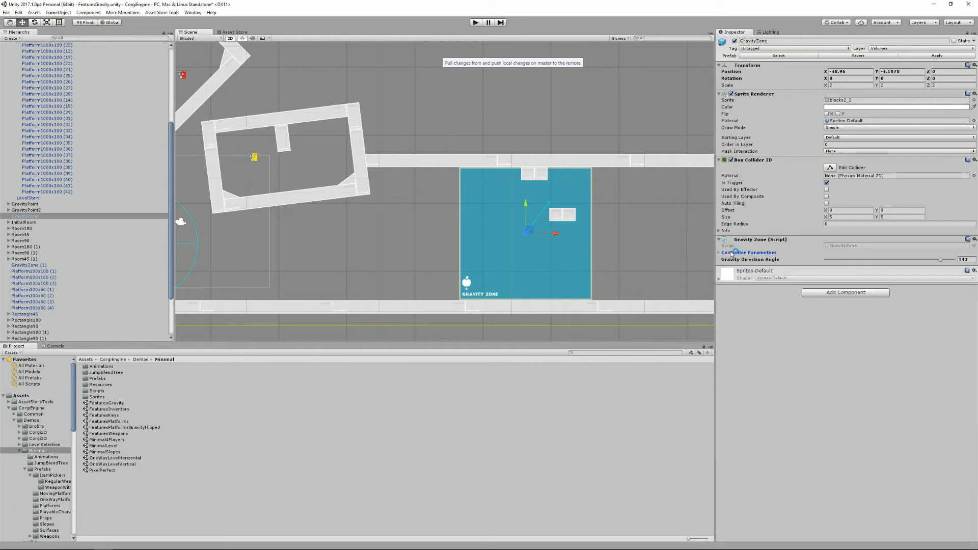
{"action": "left_click", "coordinate": [751, 252]}
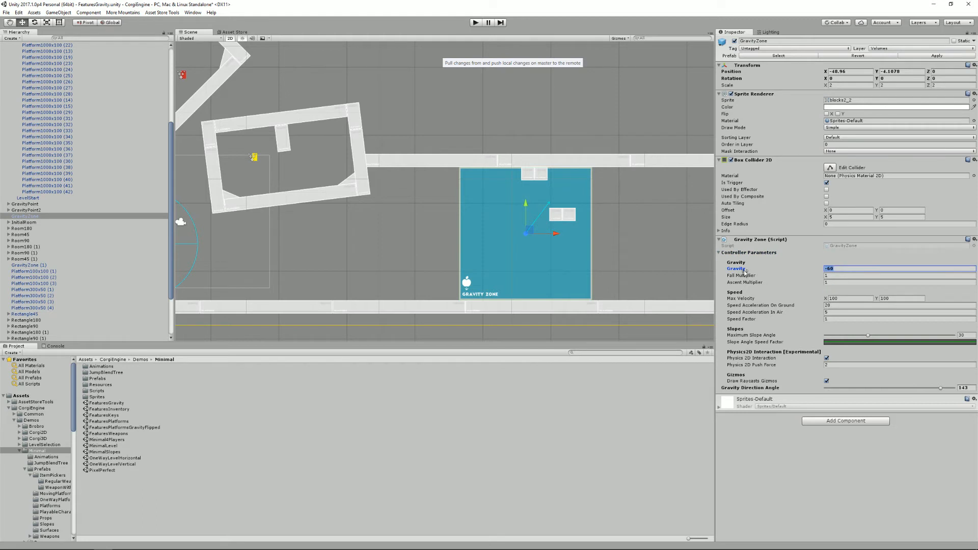
{"action": "left_click", "coordinate": [723, 251]}
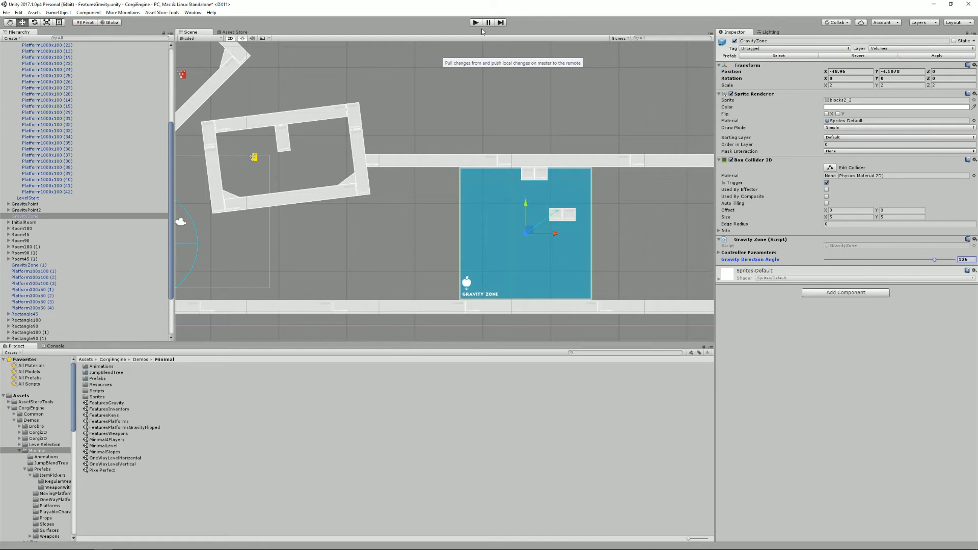
- Run the level to test the gravity zone at angle 176, then stop
{"action": "left_click", "coordinate": [474, 23]}
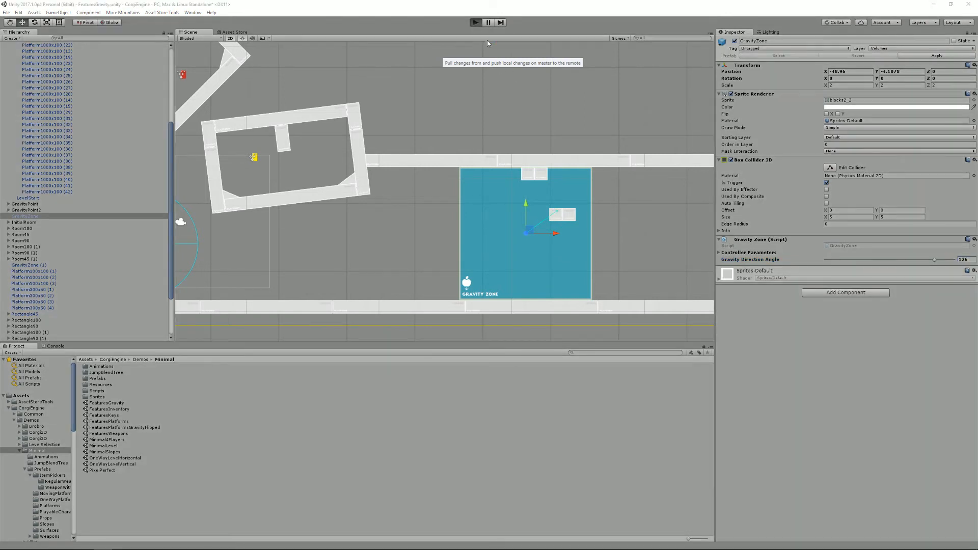
{"action": "left_click", "coordinate": [474, 22]}
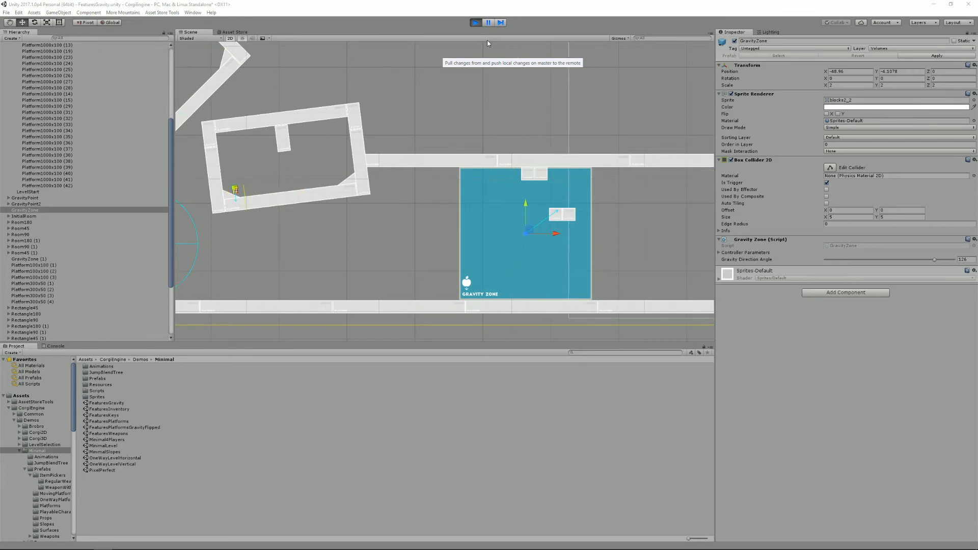
{"action": "left_click", "coordinate": [476, 23]}
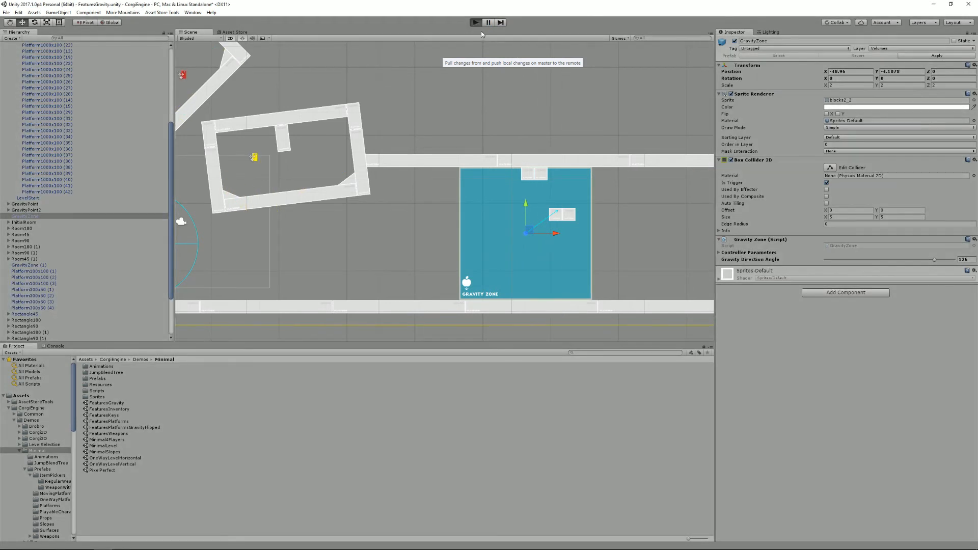
- Re-run the level with a new gravity direction angle for the zone, then stop
{"action": "left_click", "coordinate": [474, 23]}
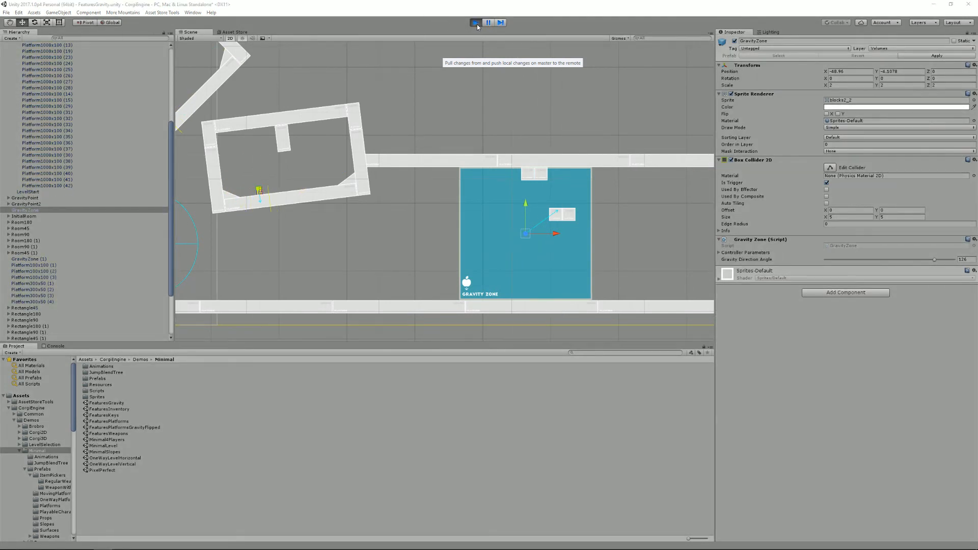
{"action": "left_click", "coordinate": [476, 22]}
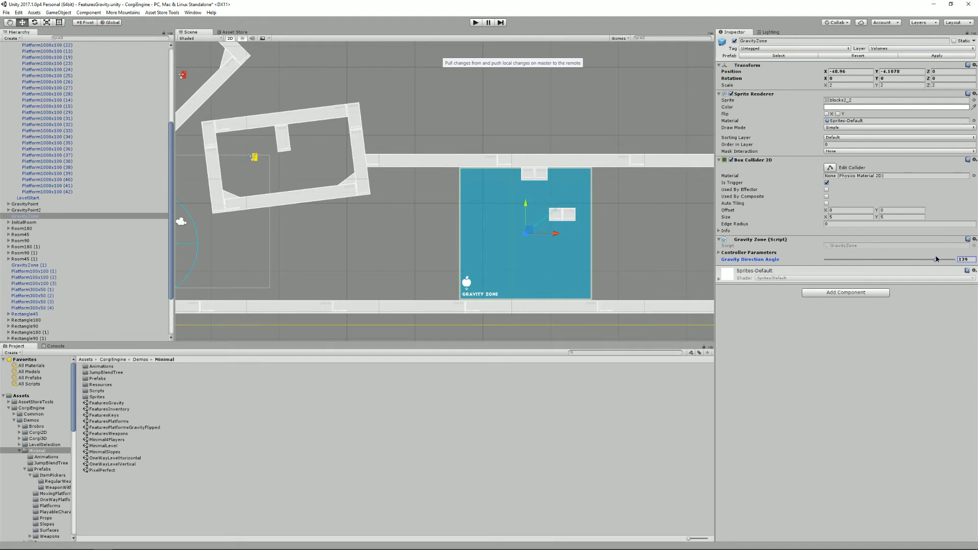
{"action": "left_click", "coordinate": [476, 22]}
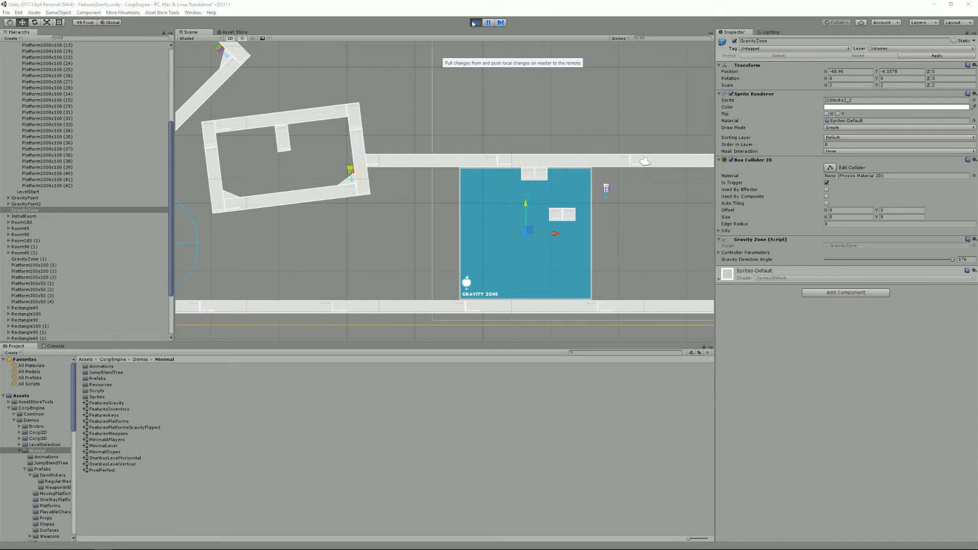
{"action": "left_click", "coordinate": [488, 22]}
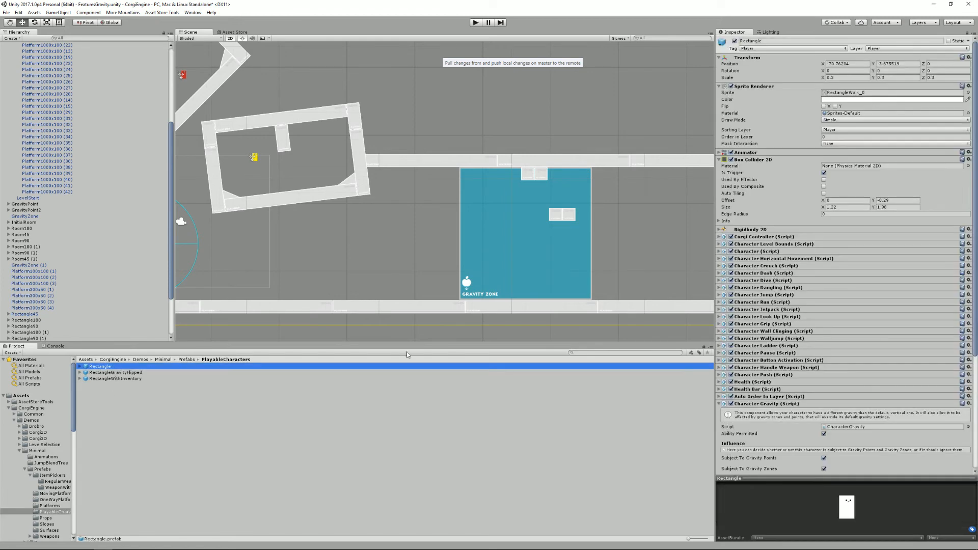
- Scroll to the Rectangle prefab's Character Gravity (rotation speed 20) and run the scene to test it
{"action": "scroll", "scroll_direction": "down", "scroll_amount": 3}
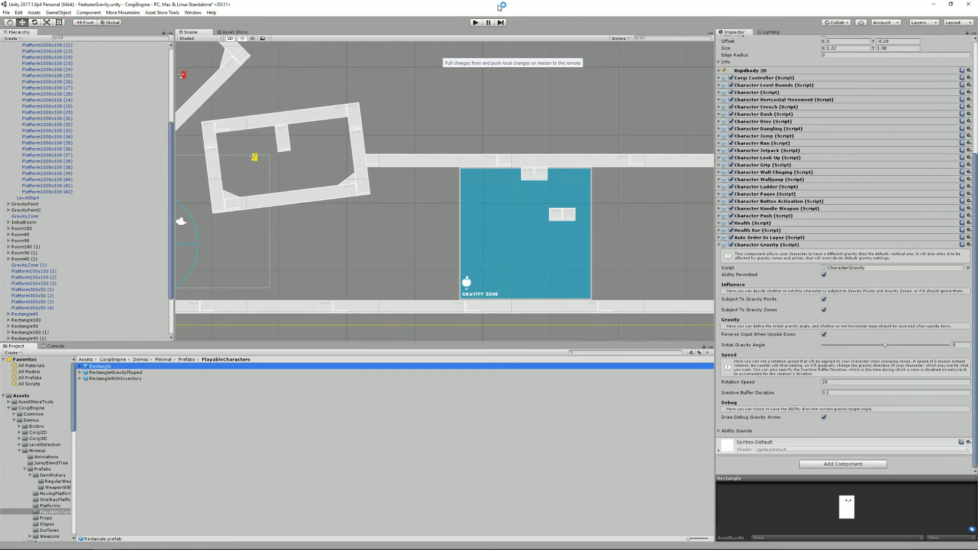
{"action": "left_click", "coordinate": [474, 22]}
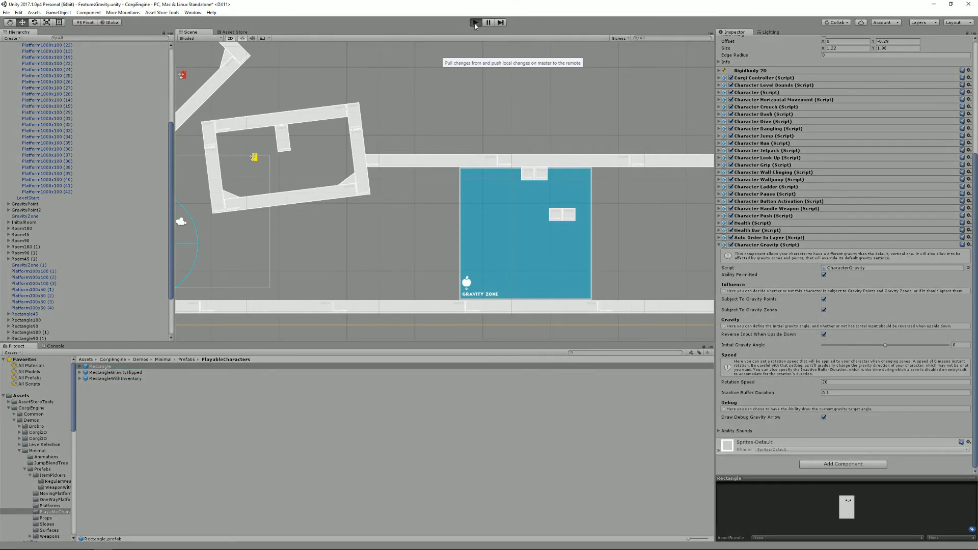
{"action": "left_click", "coordinate": [475, 22]}
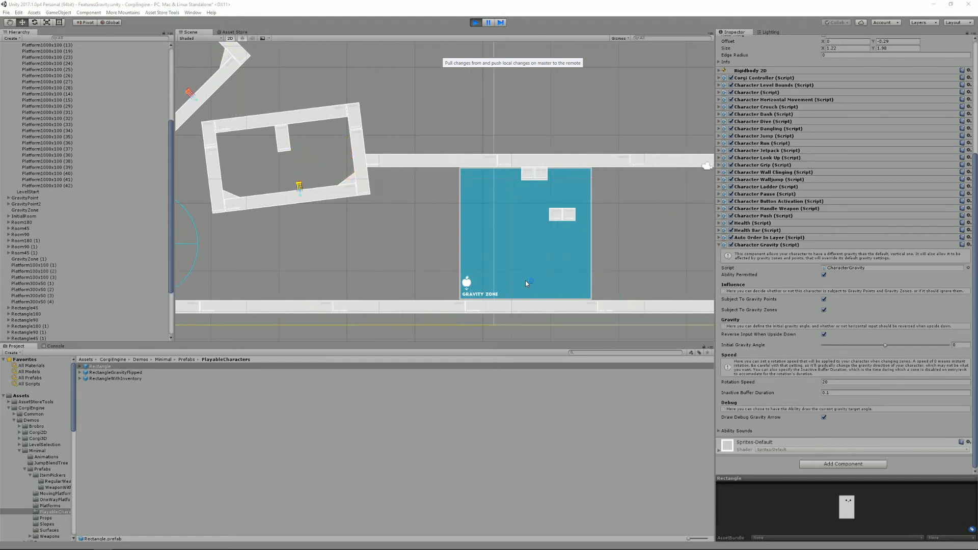
{"action": "left_click", "coordinate": [476, 22]}
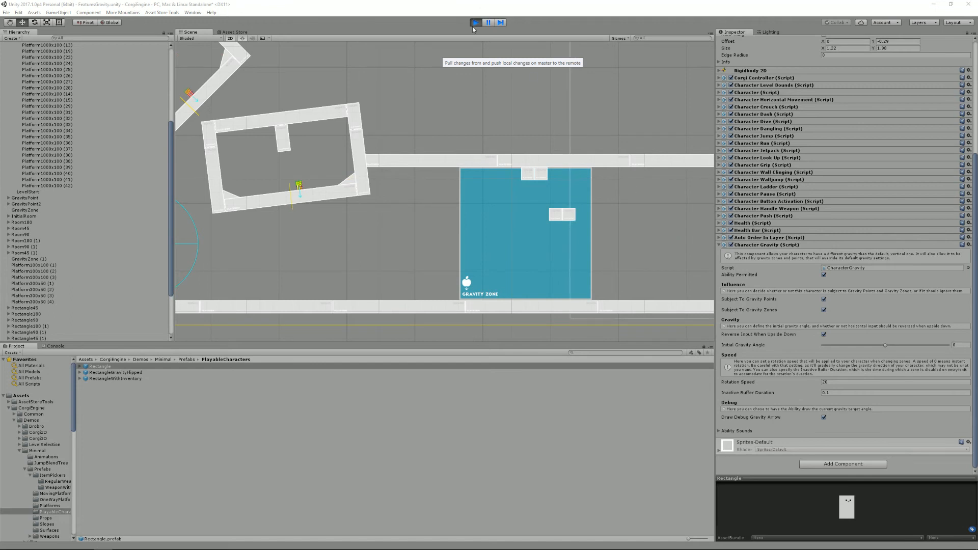
{"action": "left_click", "coordinate": [476, 23]}
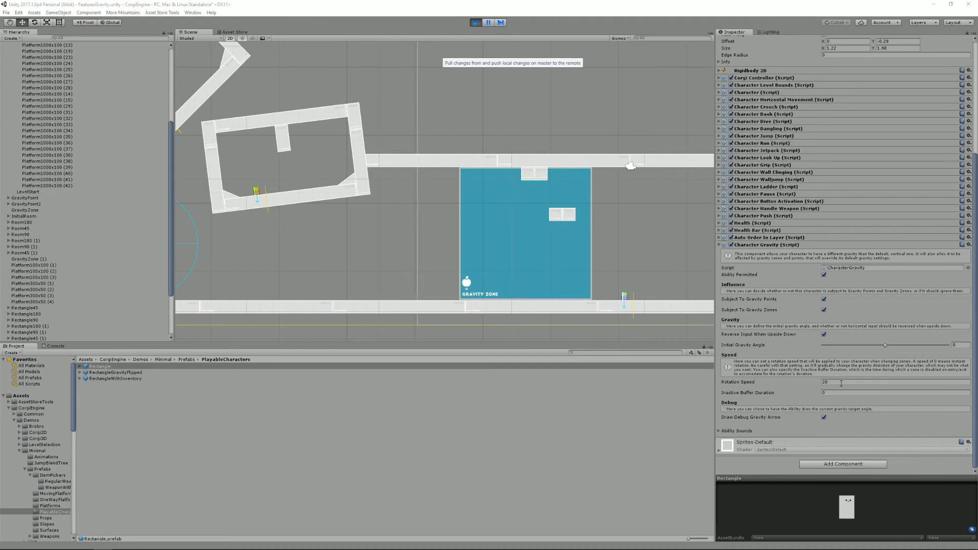
- Restart play mode and watch the character rotate, then select the GravityZone again
{"action": "left_click", "coordinate": [475, 23]}
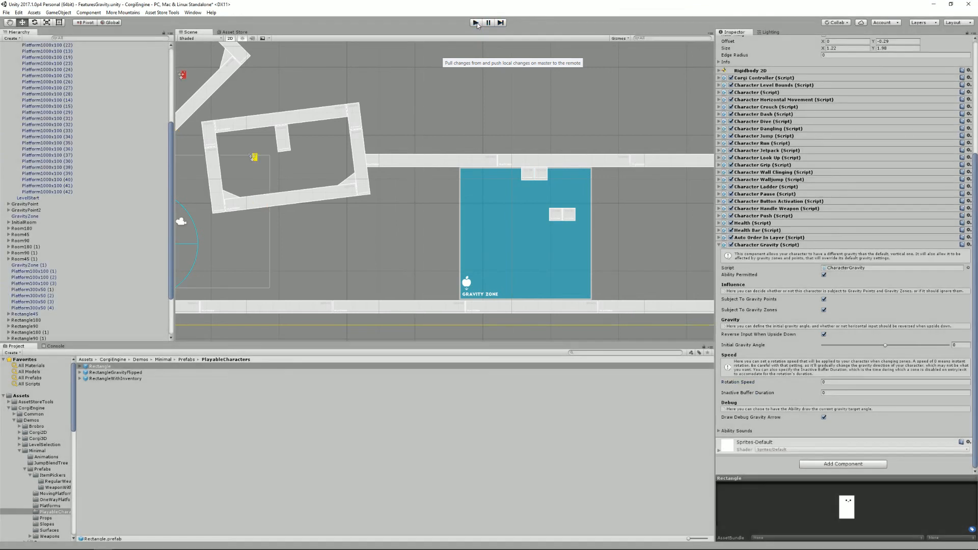
{"action": "left_click", "coordinate": [474, 22]}
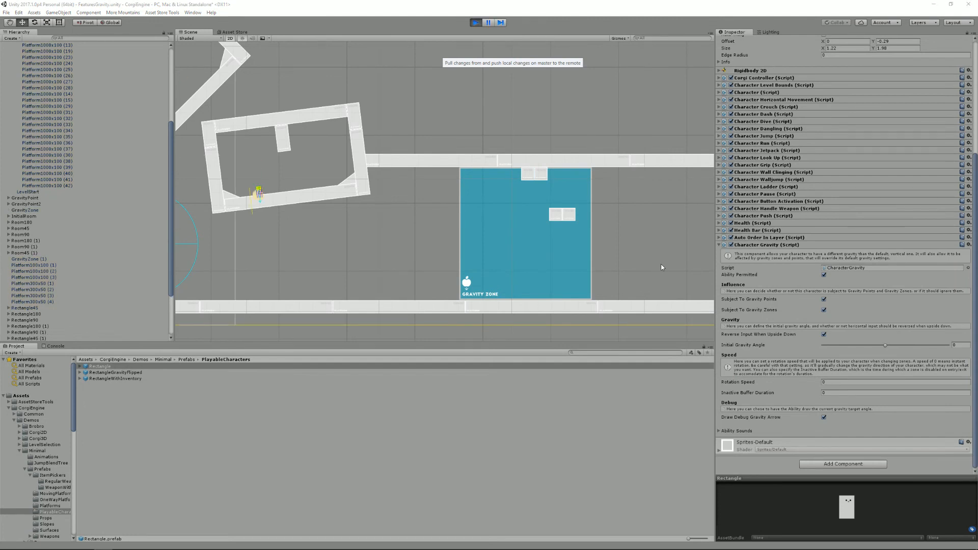
{"action": "left_click", "coordinate": [25, 210]}
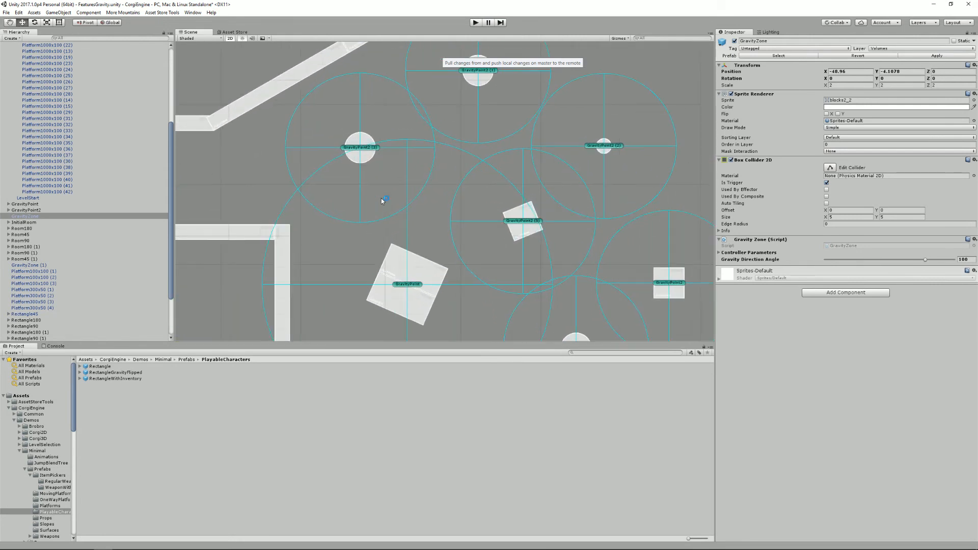
- Select the gravity point object with 4.05 distance of effect and stop the play-mode test
{"action": "left_click", "coordinate": [359, 146]}
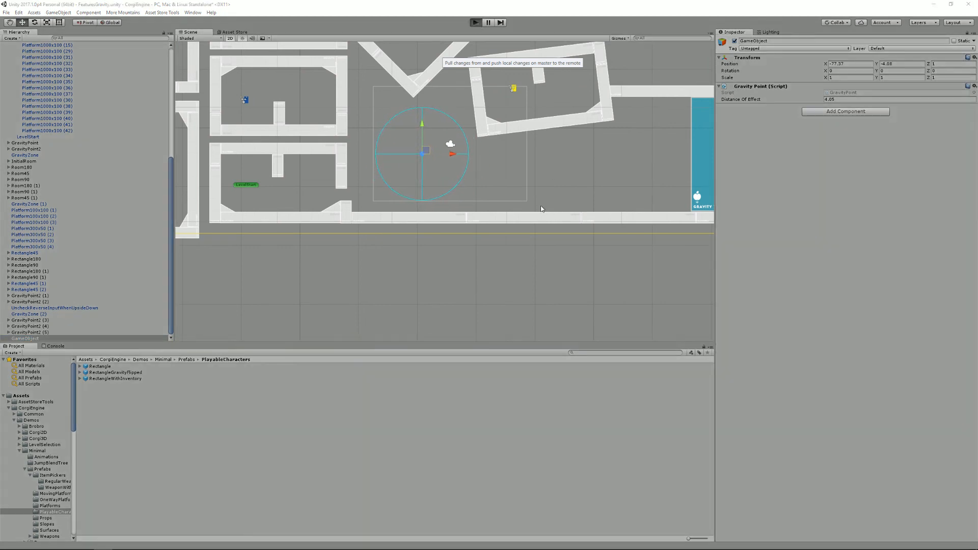
{"action": "left_click", "coordinate": [475, 23]}
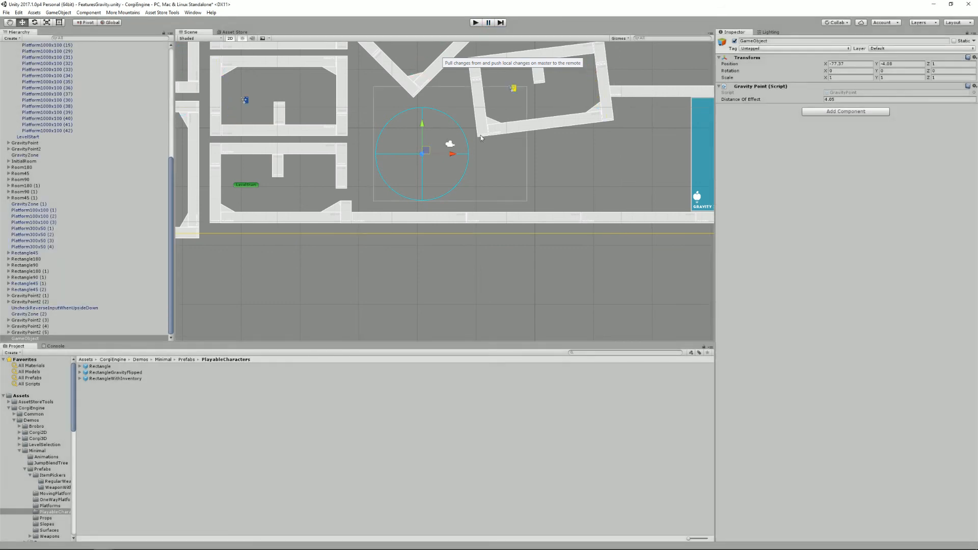
{"action": "mouse_move", "coordinate": [68, 394]}
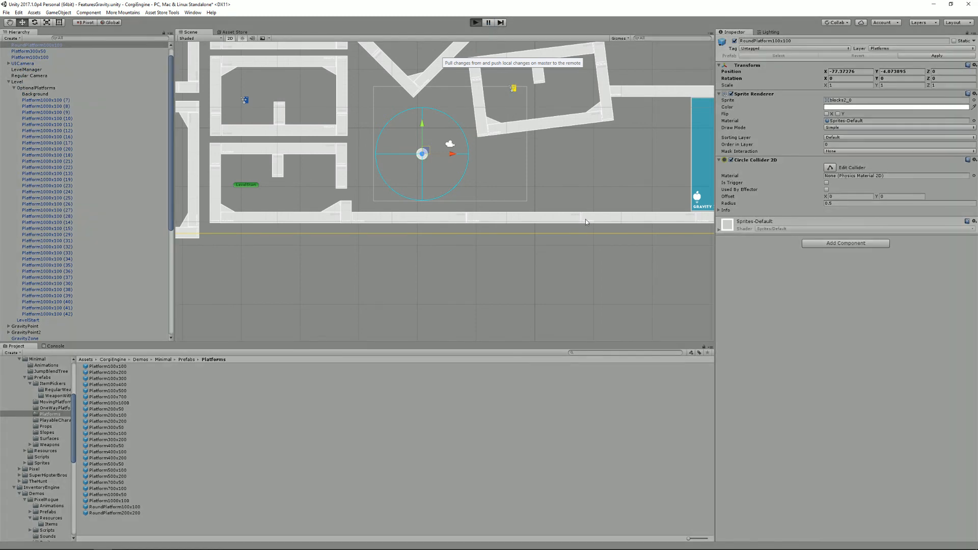
- Start play mode again to watch the character circle the round platform at the gravity point
{"action": "left_click", "coordinate": [475, 23]}
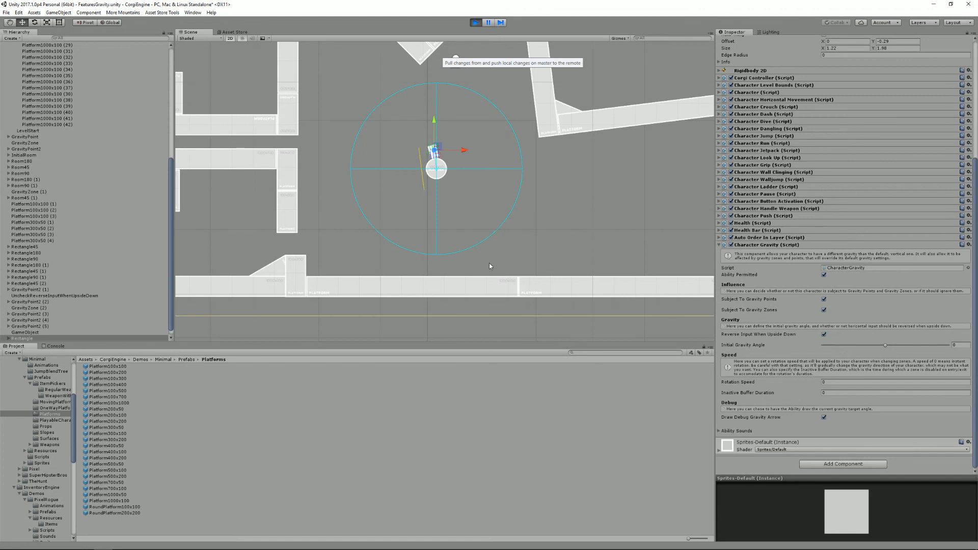
{"action": "mouse_move", "coordinate": [806, 340]}
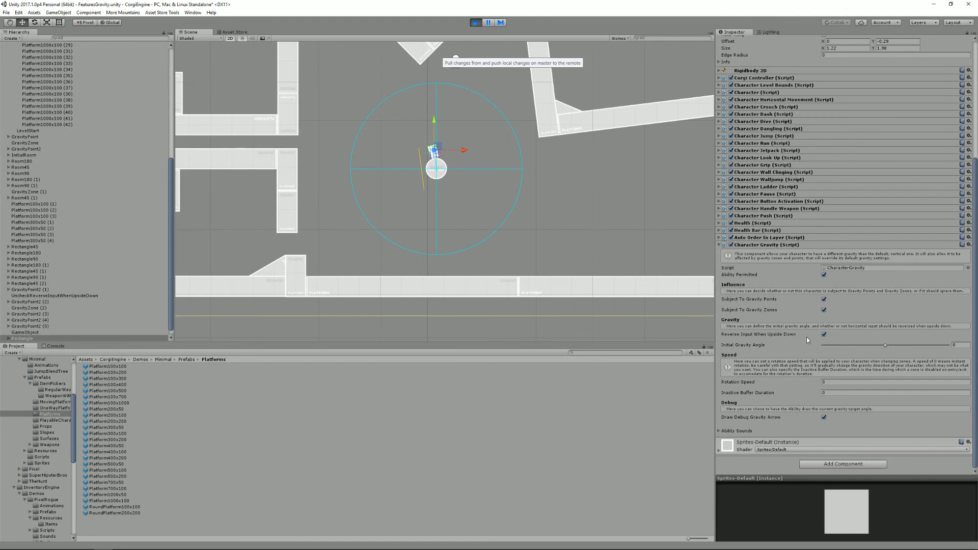
- Switch off Reverse Input When Upside Down on the Character Gravity component during play
{"action": "left_click", "coordinate": [823, 335]}
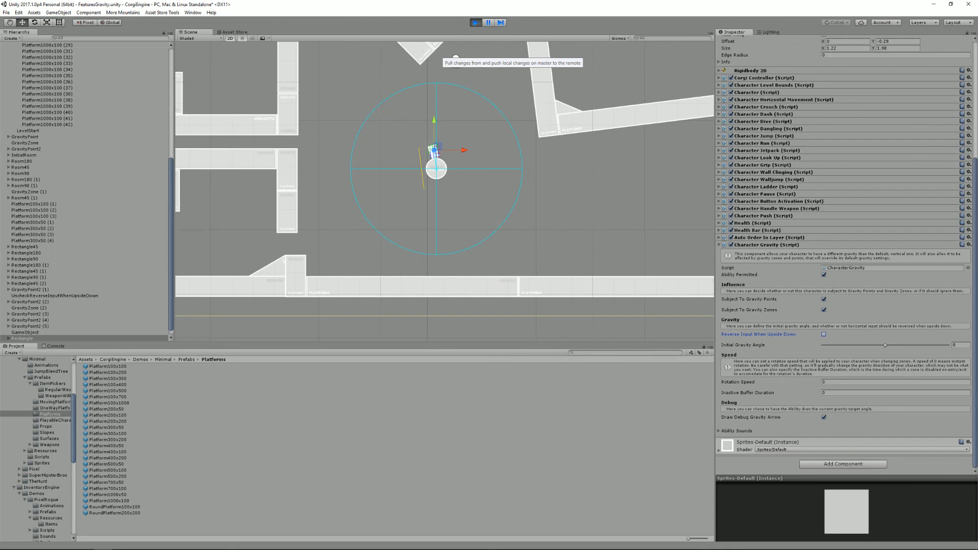